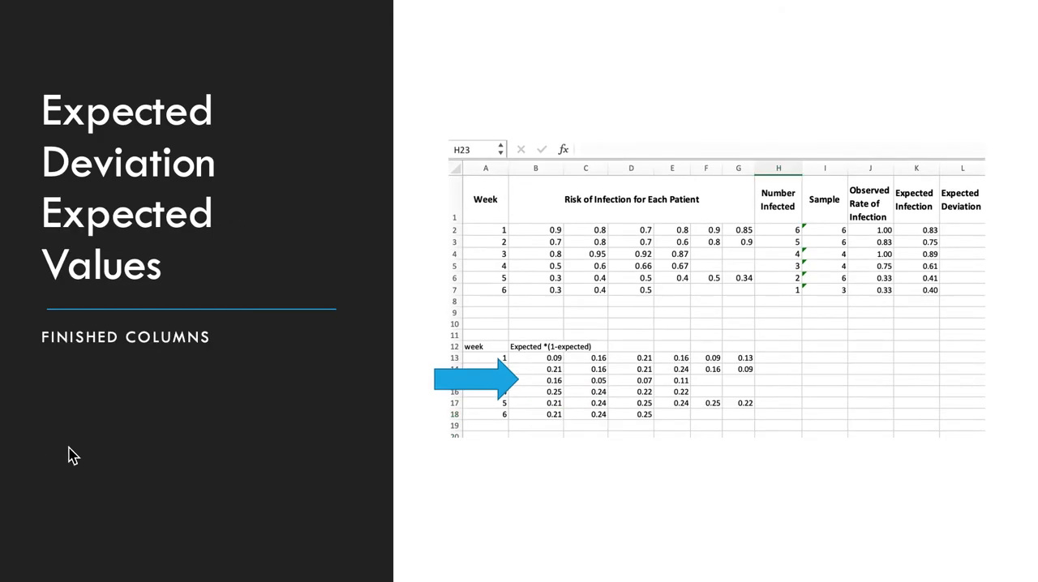
{"action": "mouse_move", "coordinate": [407, 455]}
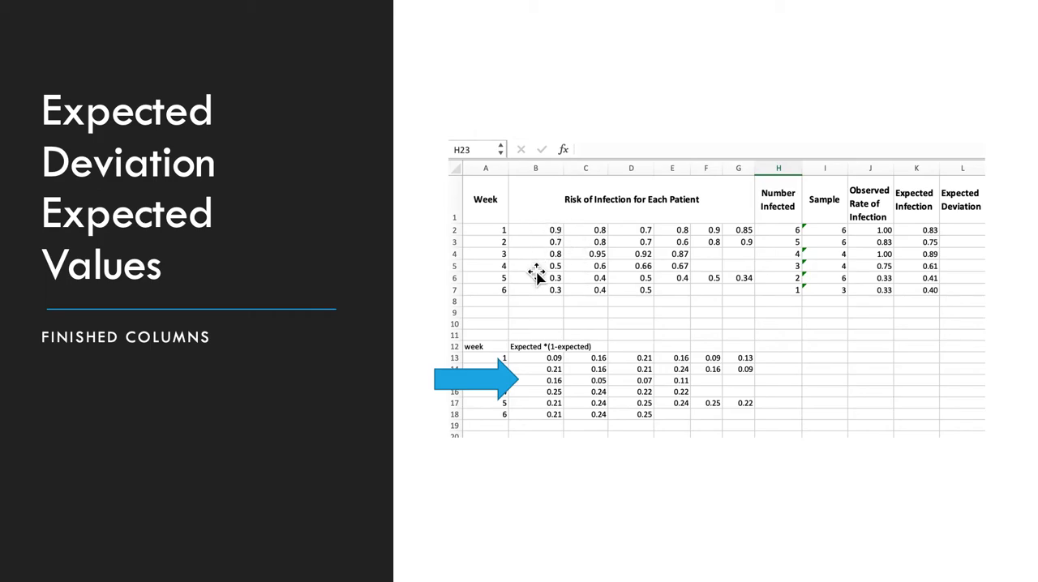
{"action": "mouse_move", "coordinate": [600, 250]}
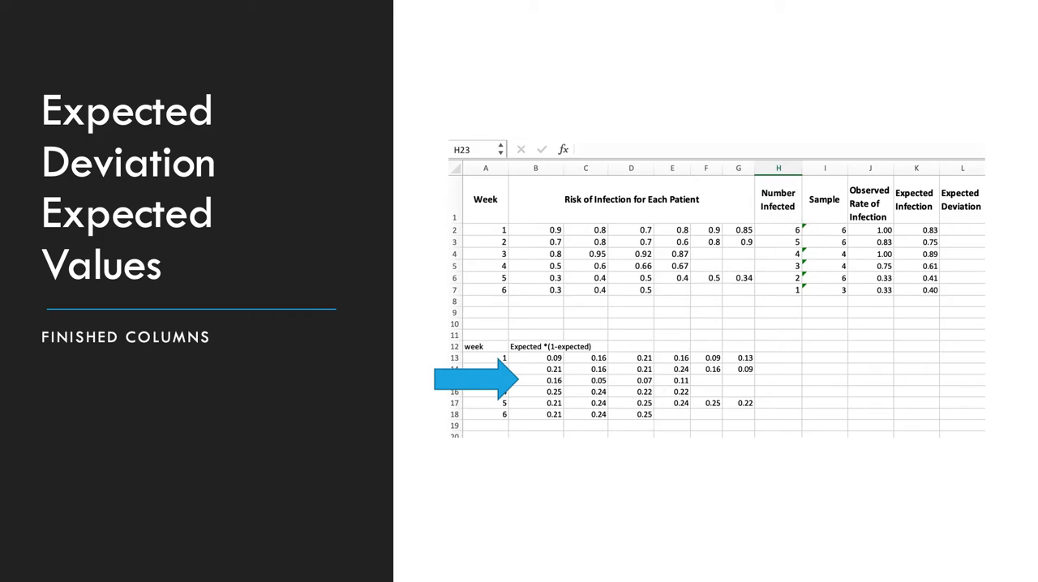
- Enter =SUM(B13:G13) to total week 1's expected times one-minus-expected values
{"action": "type", "text": "=sum(B13:G13)"}
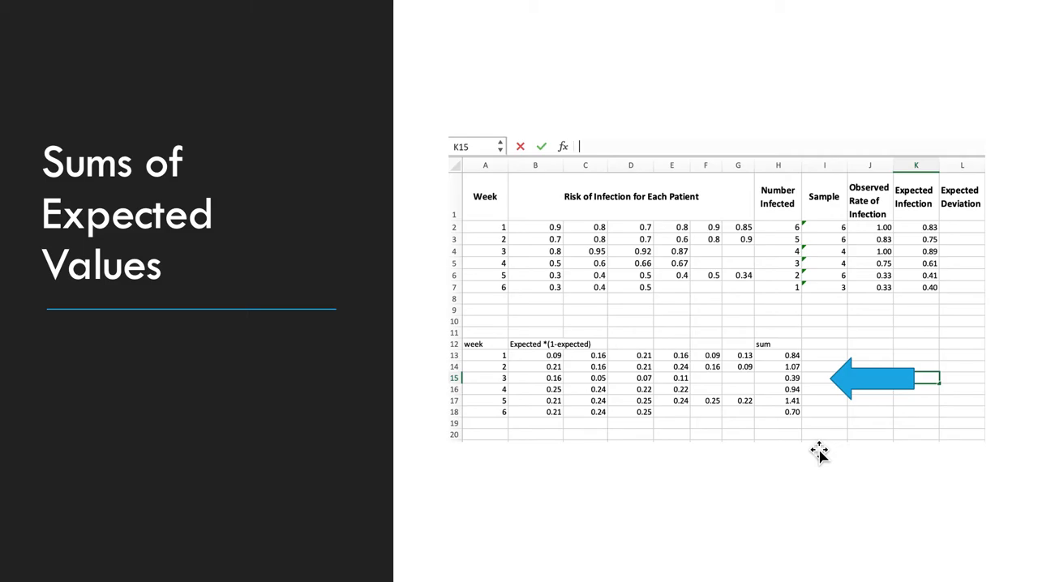
{"action": "mouse_move", "coordinate": [819, 455]}
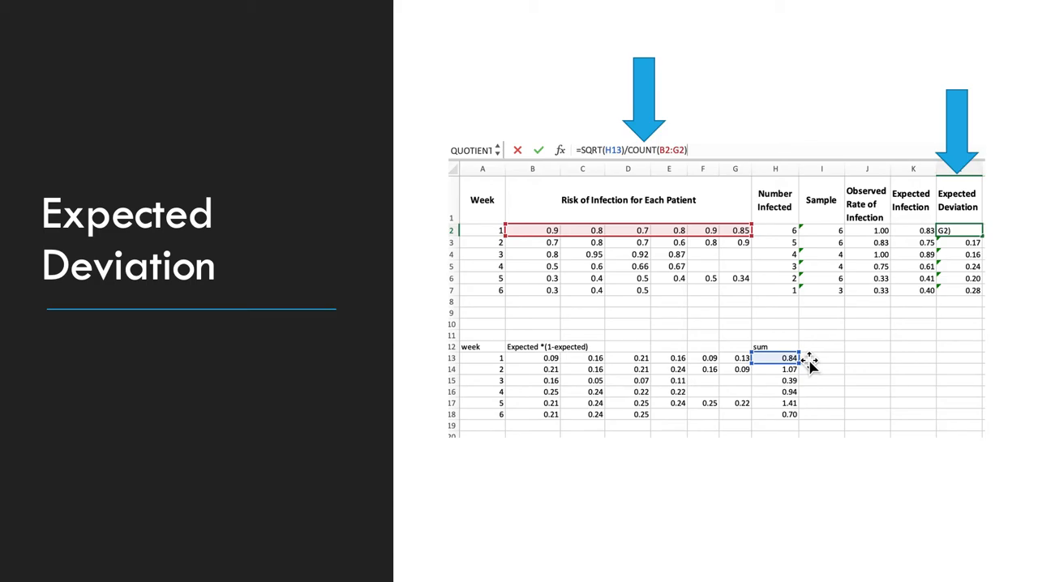
{"action": "mouse_move", "coordinate": [534, 231]}
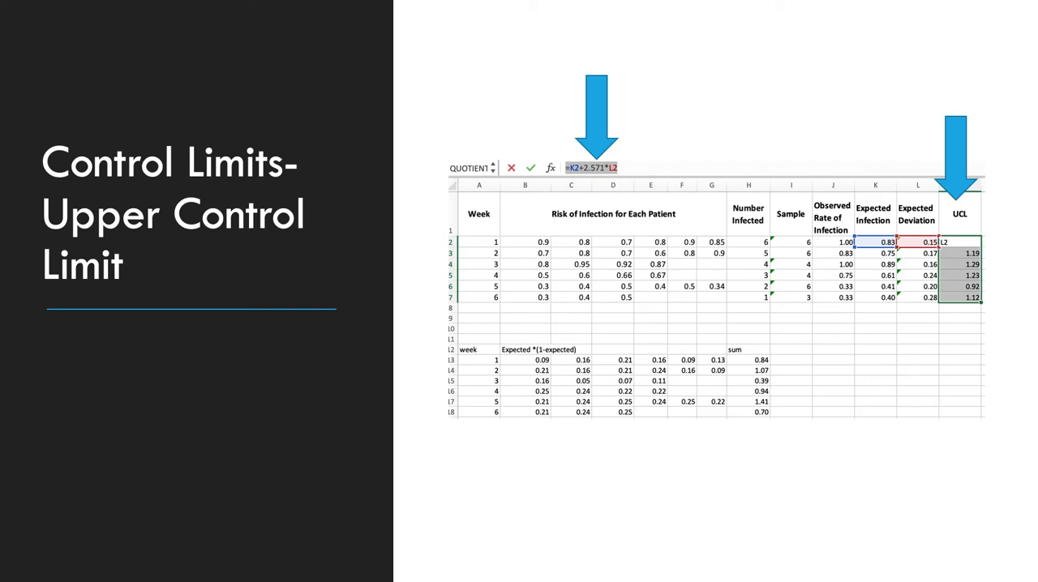
- Confirm the UCL formula =K2+2.571*L2 for week 1
{"action": "key", "text": "Return"}
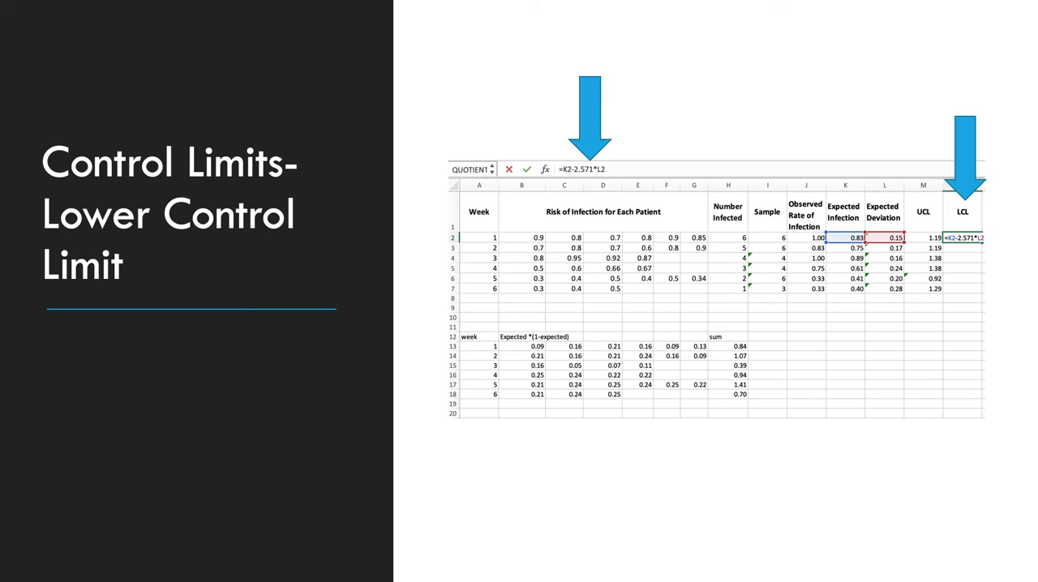
- Confirm the LCL formula =K2-2.571*L2 for week 1
{"action": "key", "text": "Return"}
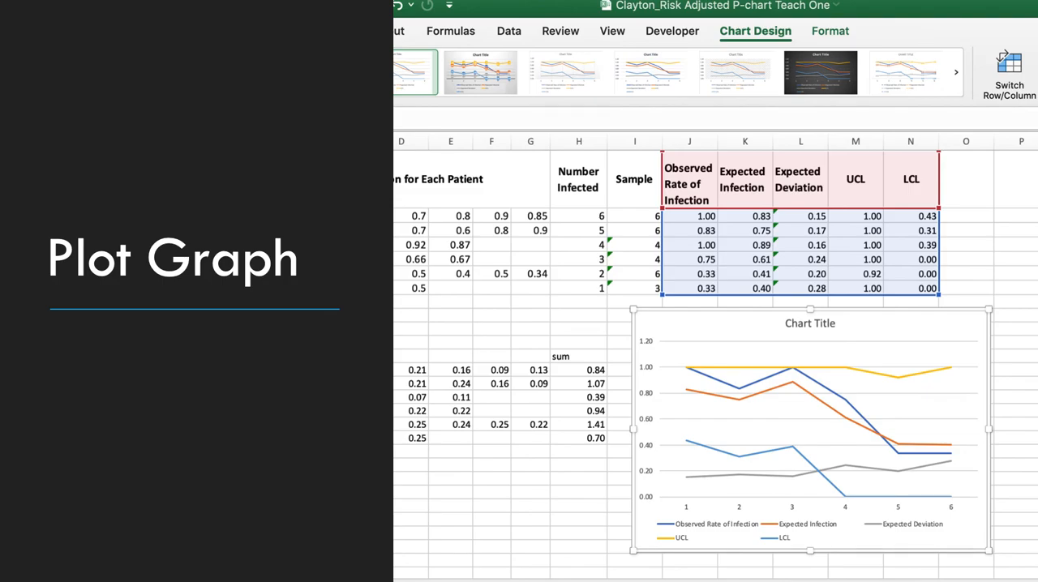
{"action": "mouse_move", "coordinate": [748, 254]}
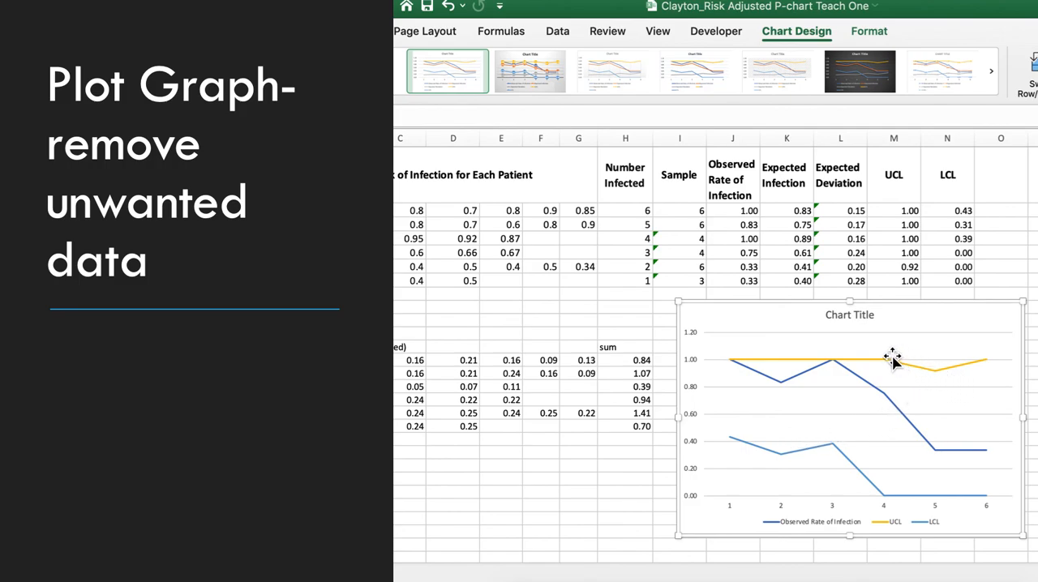
{"action": "mouse_move", "coordinate": [825, 450]}
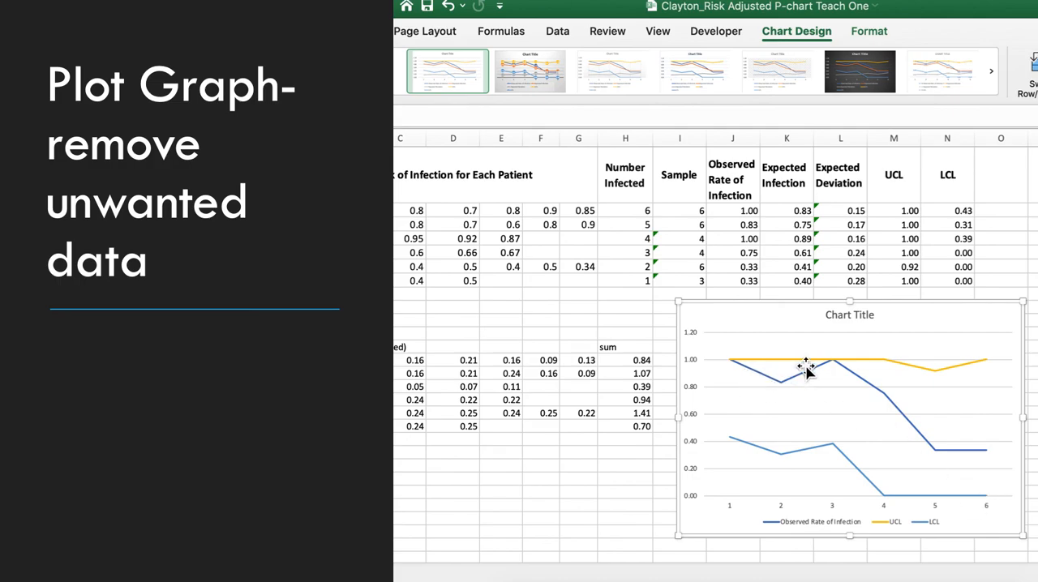
{"action": "mouse_move", "coordinate": [969, 459]}
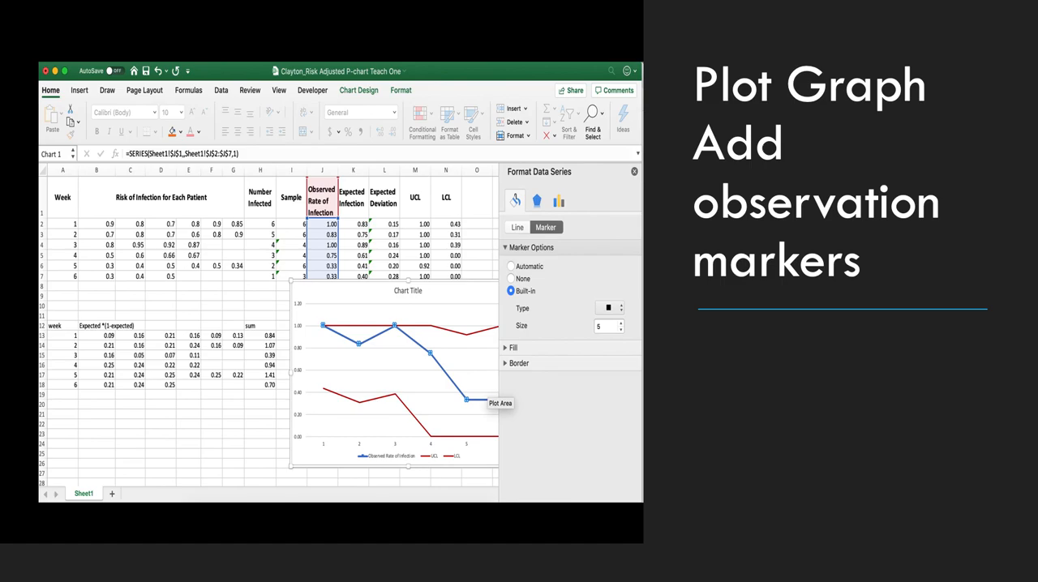
{"action": "mouse_move", "coordinate": [394, 328]}
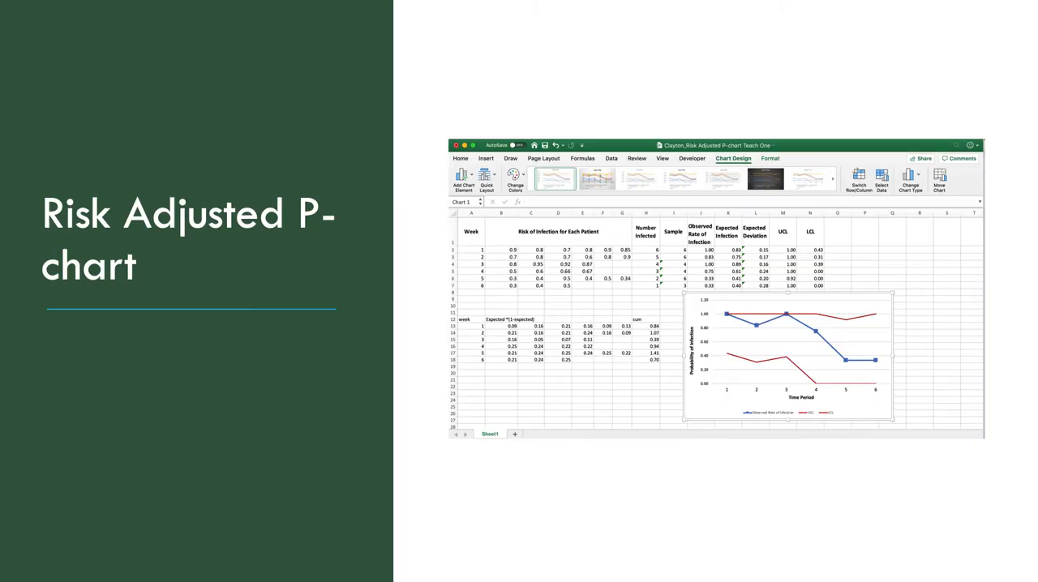
{"action": "mouse_move", "coordinate": [750, 416]}
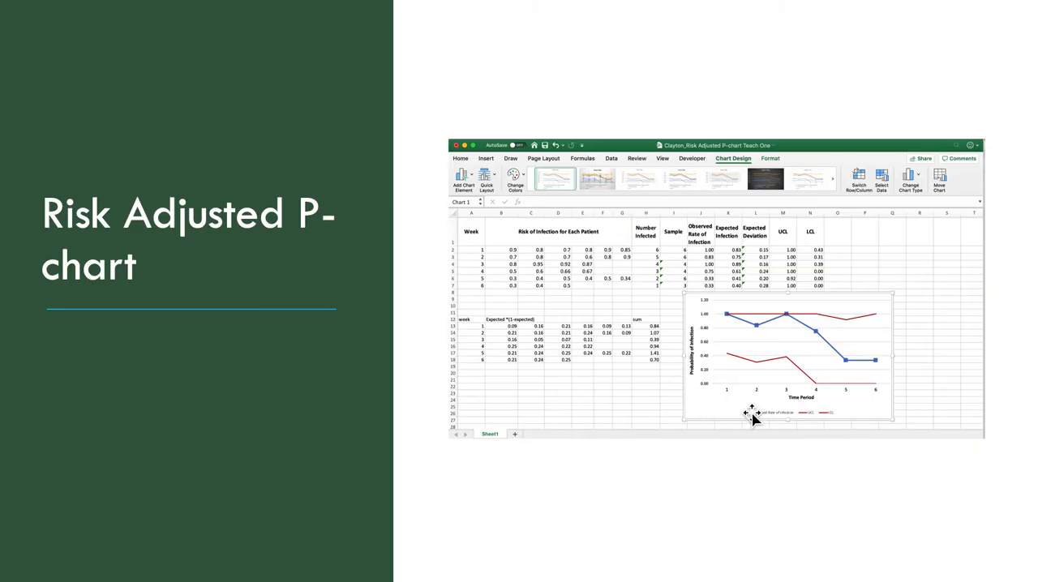
{"action": "mouse_move", "coordinate": [695, 335]}
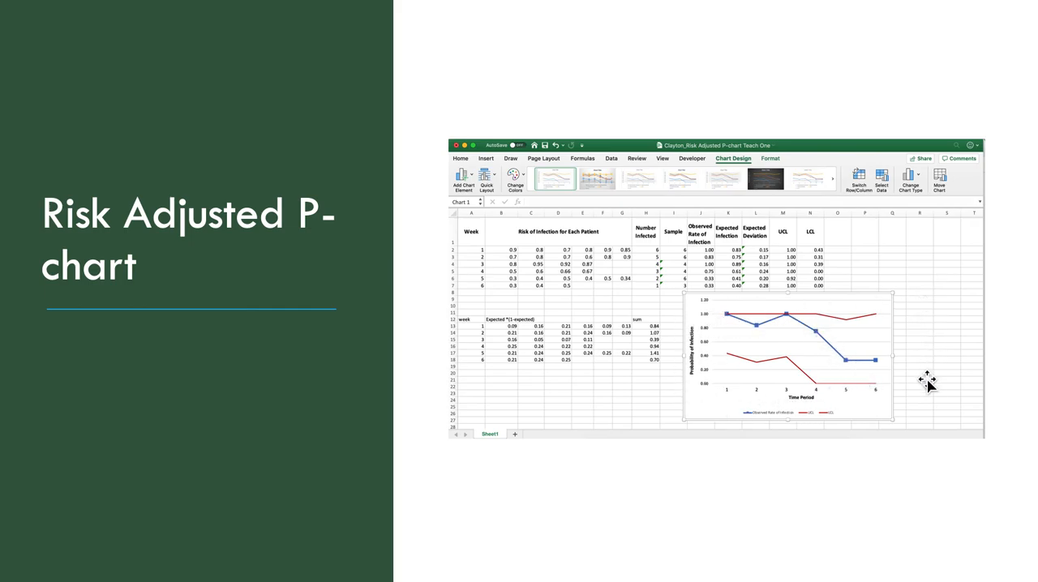
{"action": "mouse_move", "coordinate": [653, 414]}
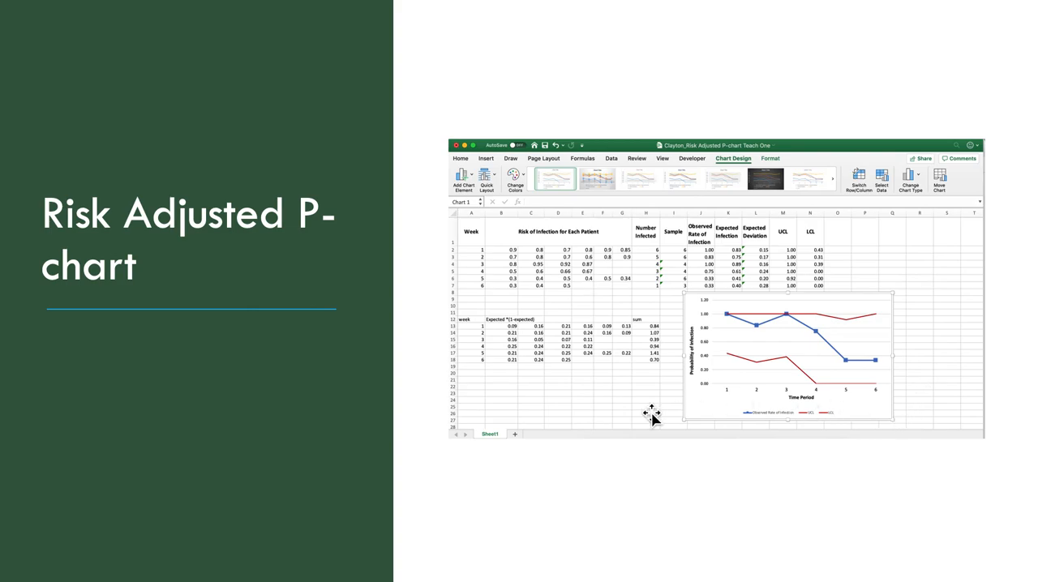
{"action": "mouse_move", "coordinate": [652, 416]}
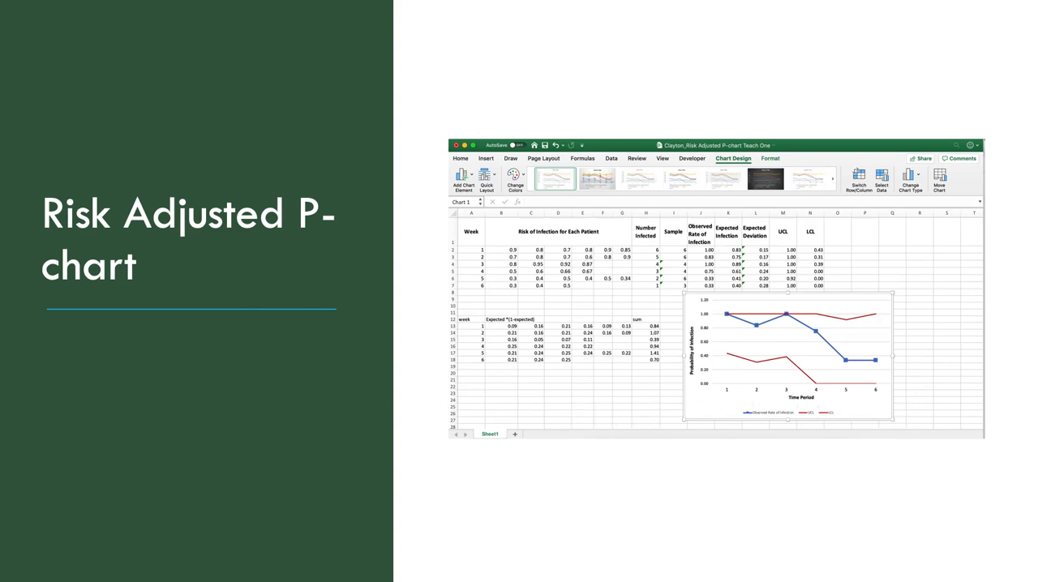